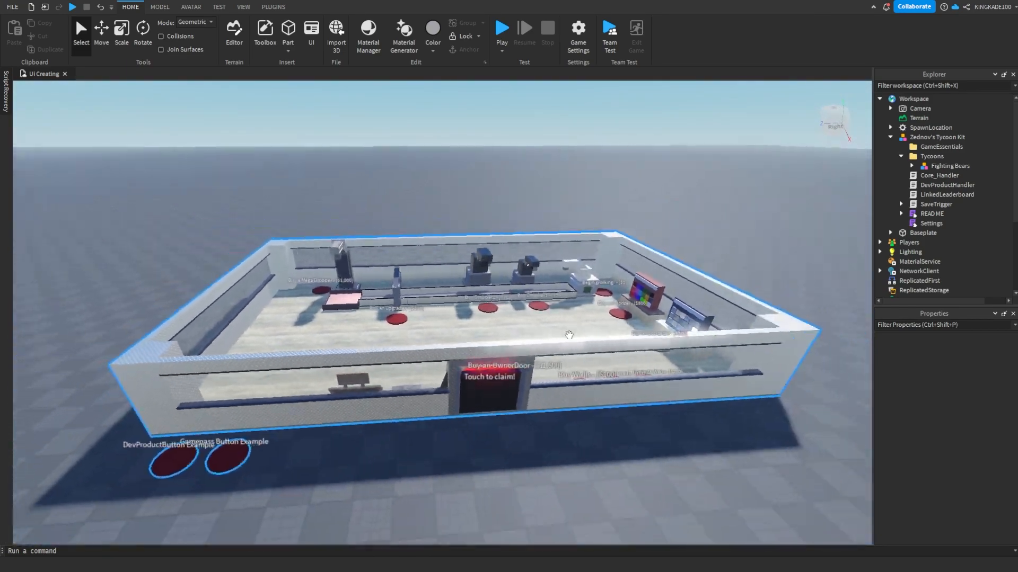
Add a low-poly cylinder to the empty Blender scene as the button base.
{"action": "scroll", "scroll_direction": "down", "scroll_amount": 3}
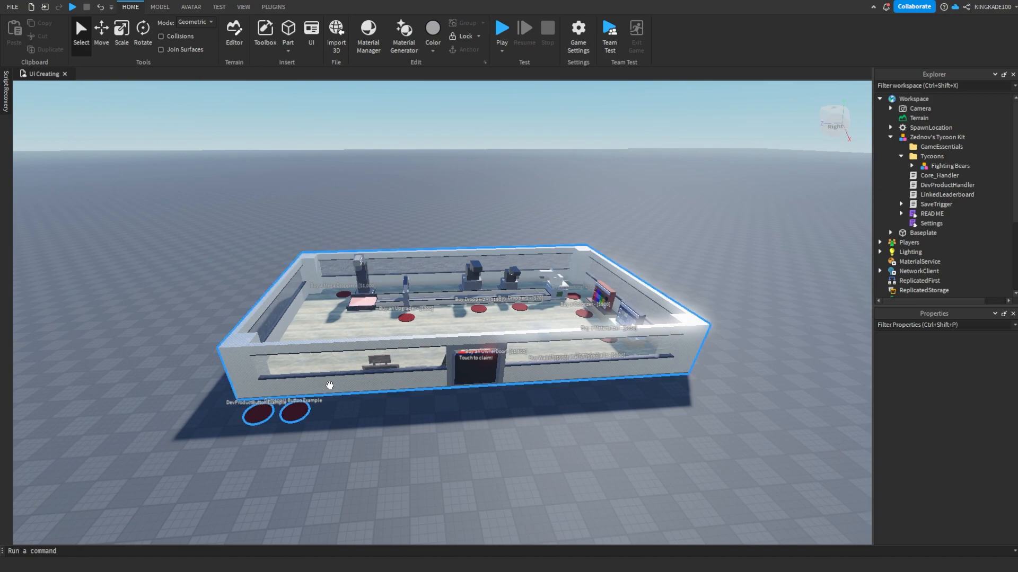
{"action": "mouse_move", "coordinate": [435, 343]}
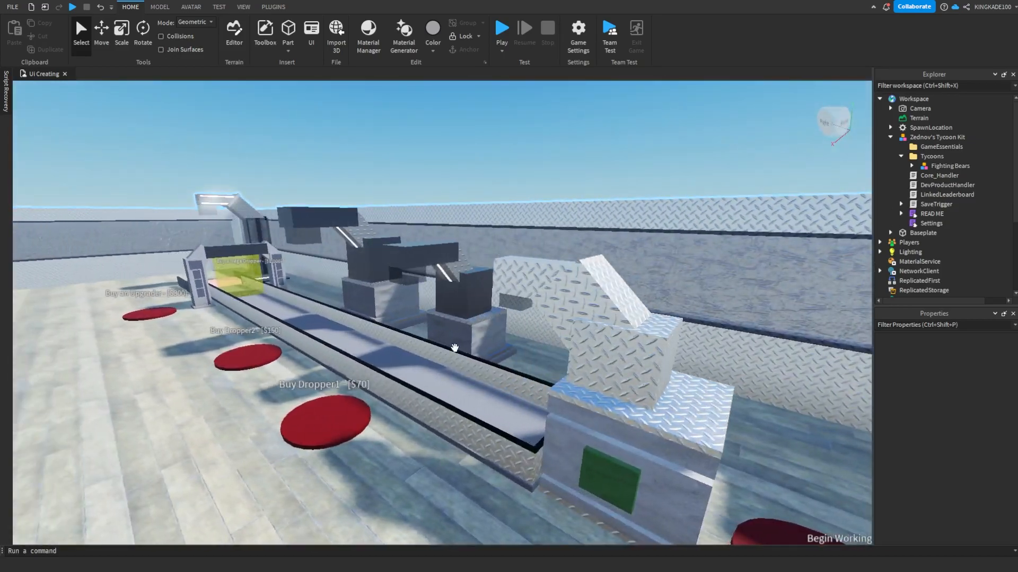
{"action": "left_click", "coordinate": [725, 565]}
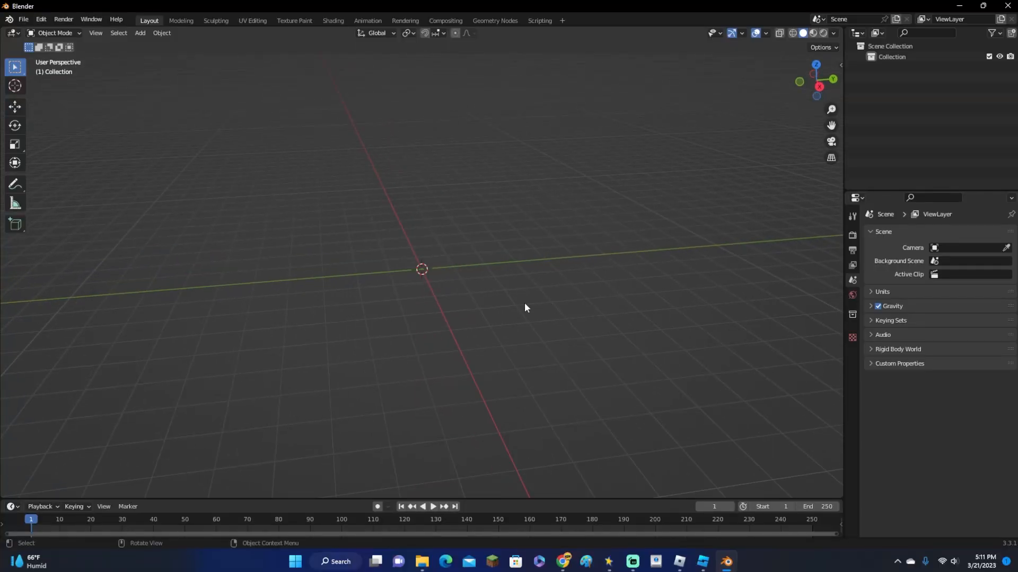
{"action": "left_click", "coordinate": [140, 33]}
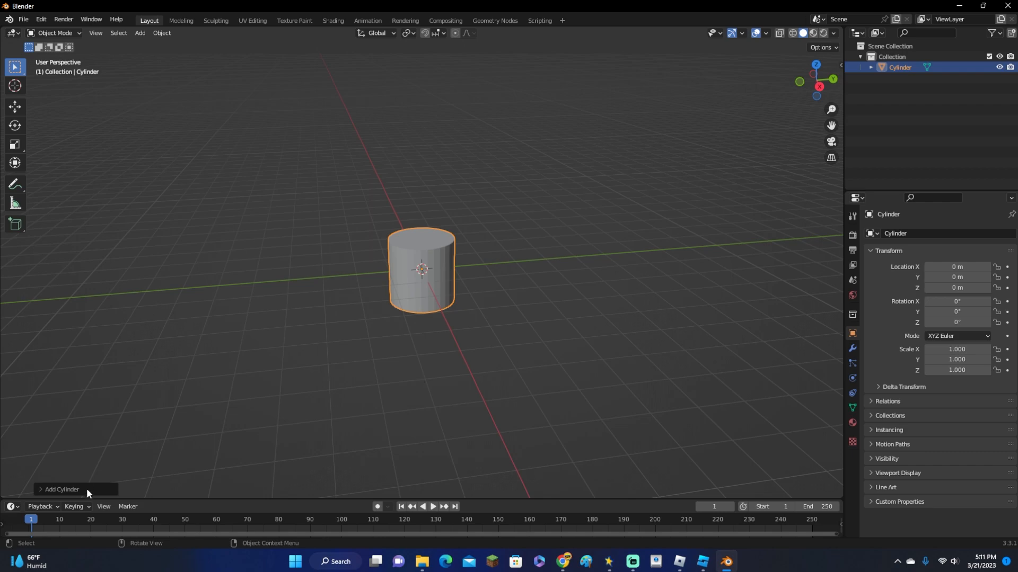
{"action": "left_click", "coordinate": [61, 489]}
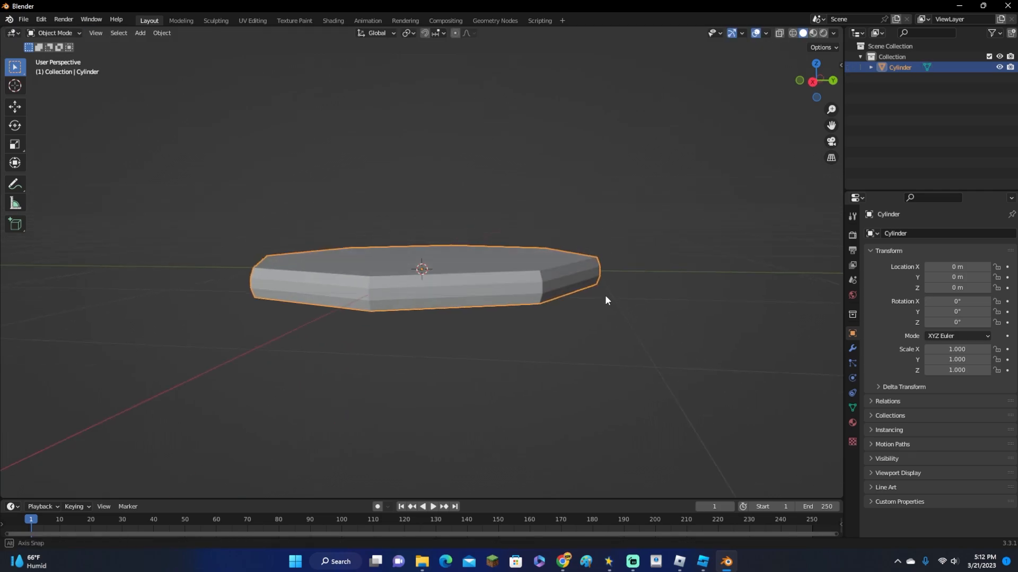
Flatten the cylinder, duplicate it and move a smaller copy on top as the button head.
{"action": "key", "text": "Tab"}
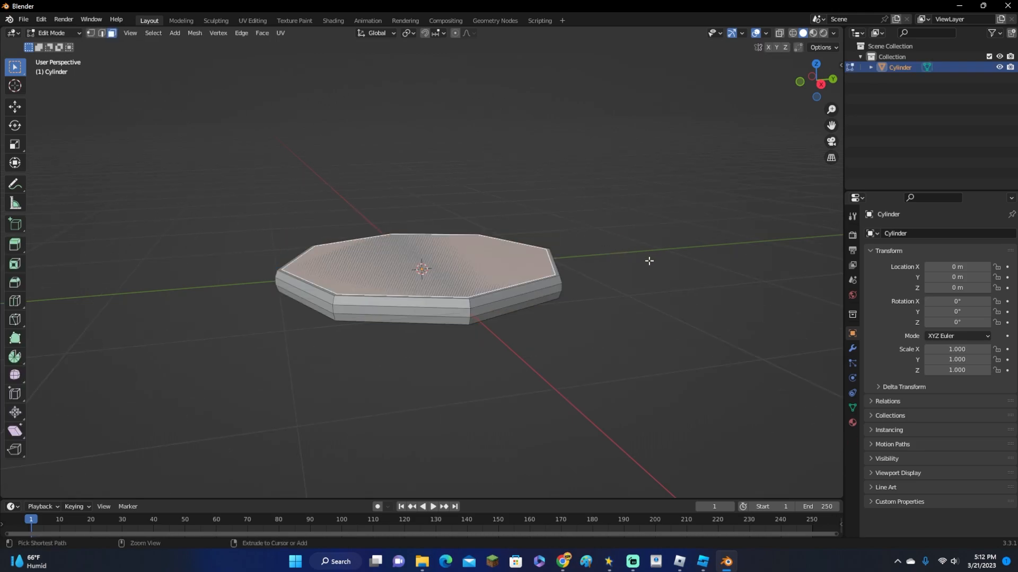
{"action": "key", "text": "s"}
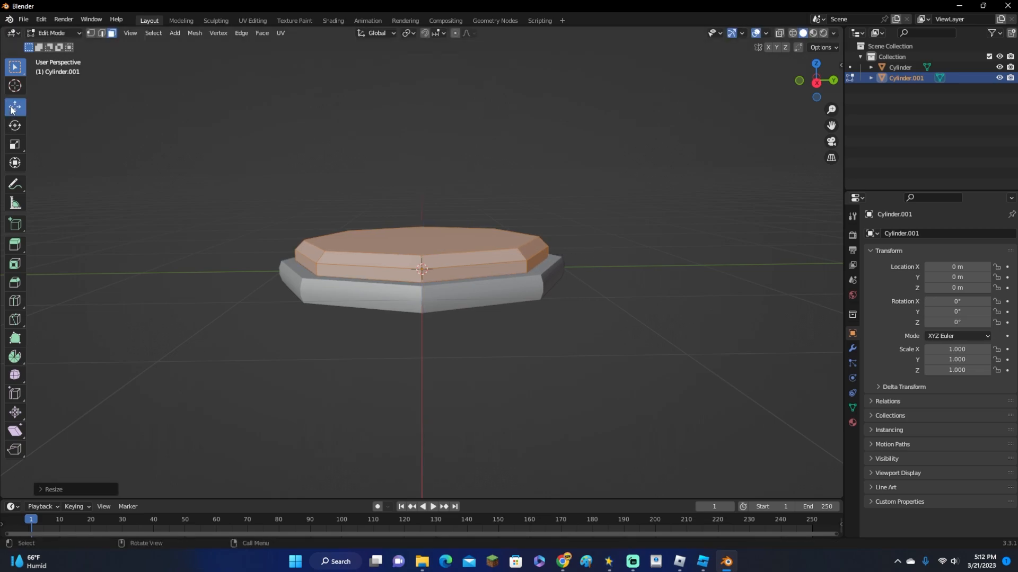
{"action": "key", "text": "g"}
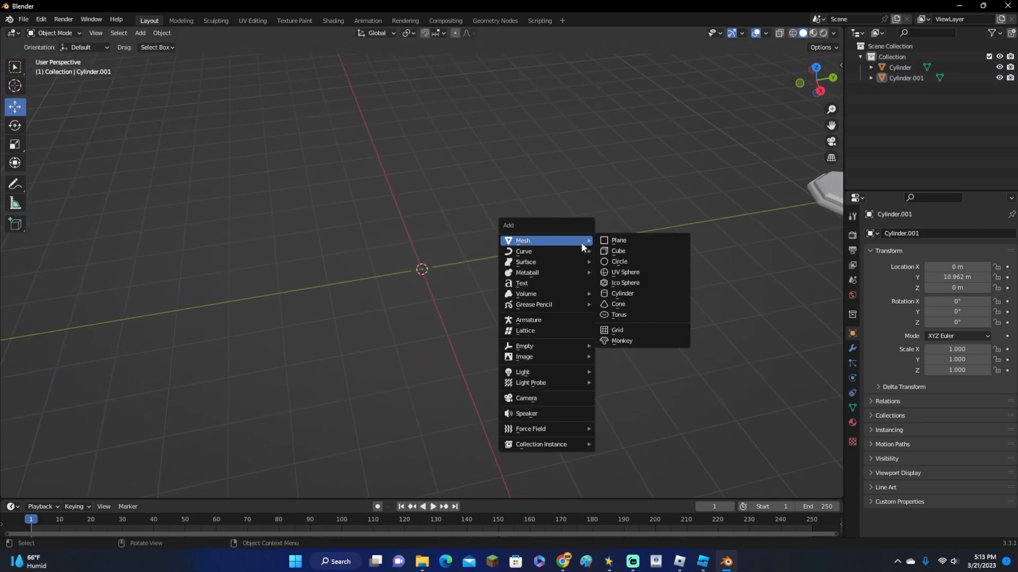
Add a cube beside the button and inset, extrude and taper its top into a three-tier stepped tower.
{"action": "left_click", "coordinate": [618, 251]}
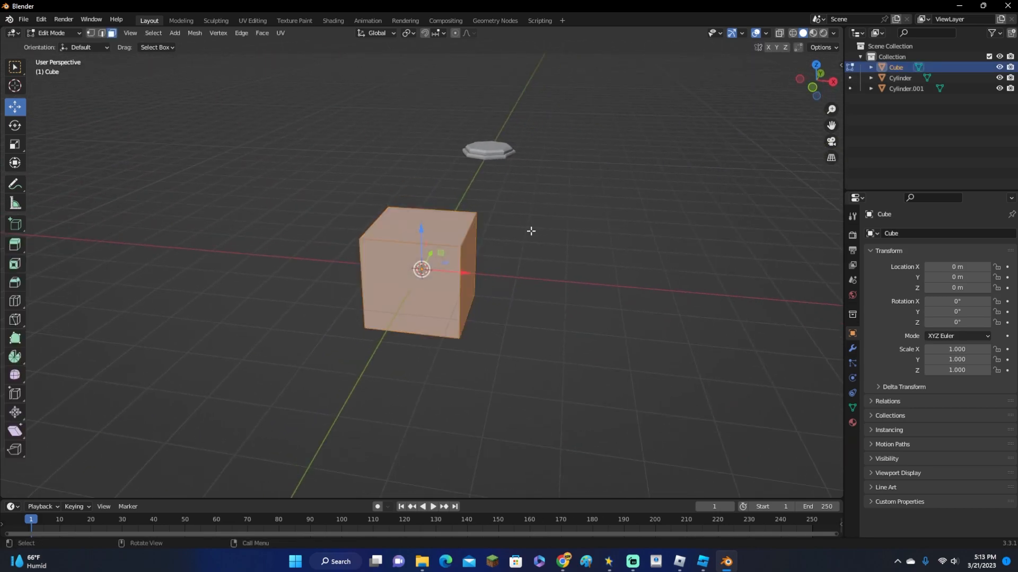
{"action": "key", "text": "g"}
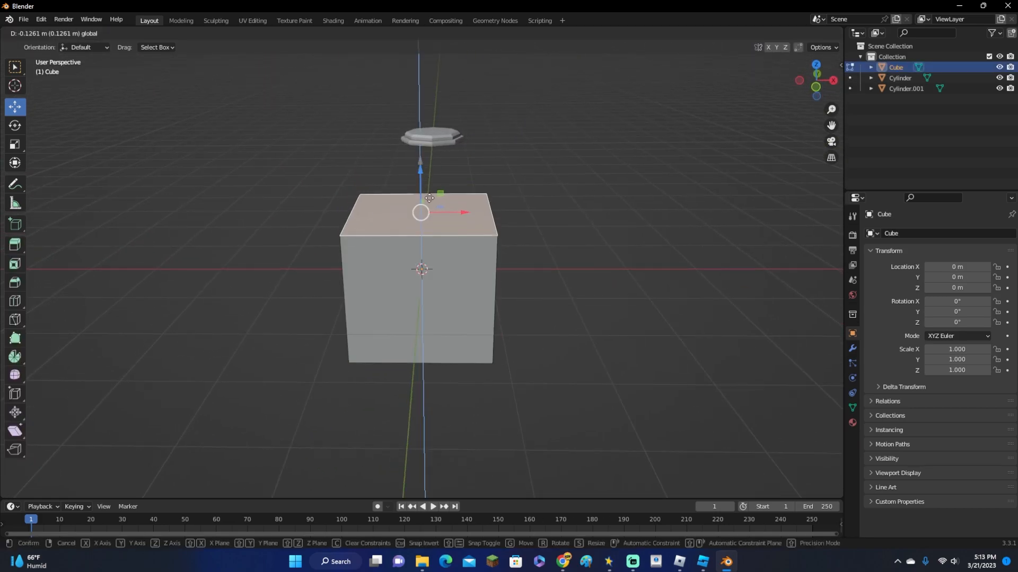
{"action": "key", "text": "s"}
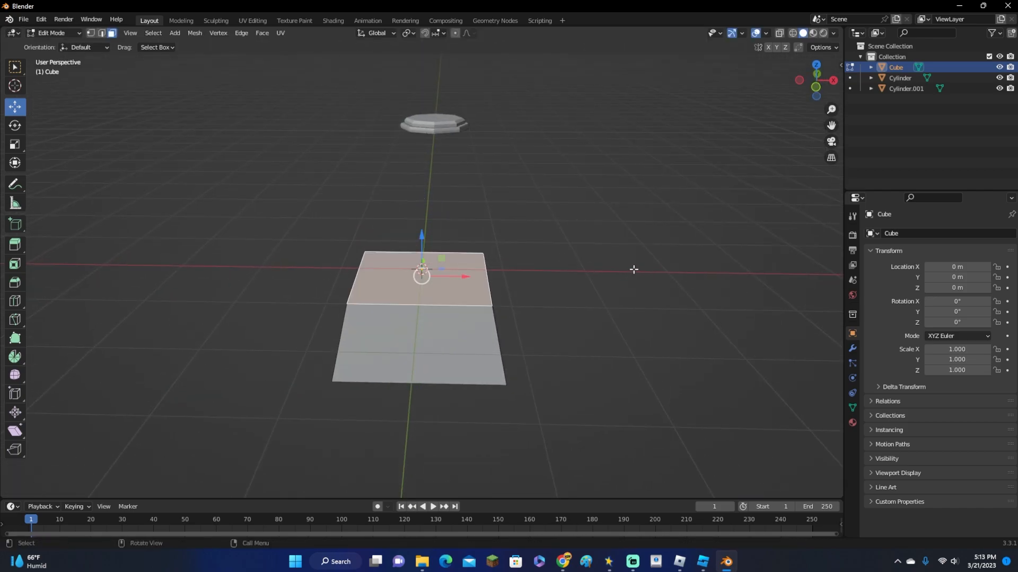
{"action": "key", "text": "i"}
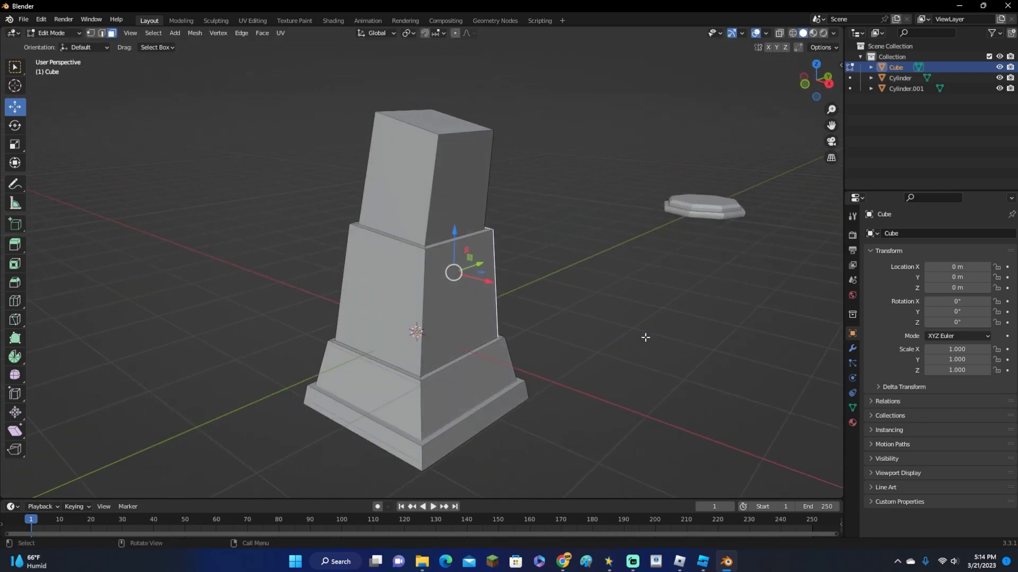
{"action": "left_click", "coordinate": [584, 289]}
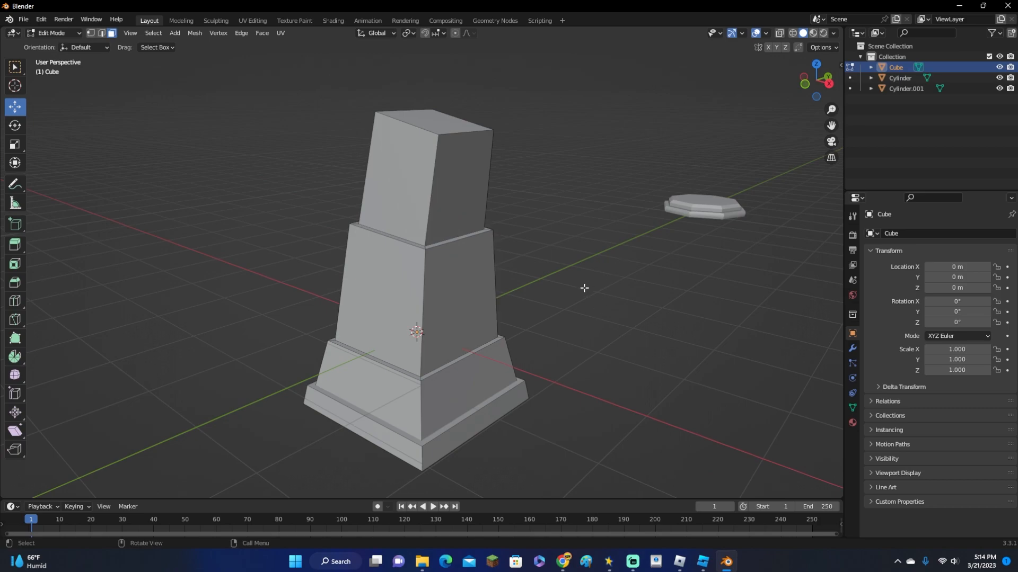
{"action": "mouse_move", "coordinate": [491, 279]}
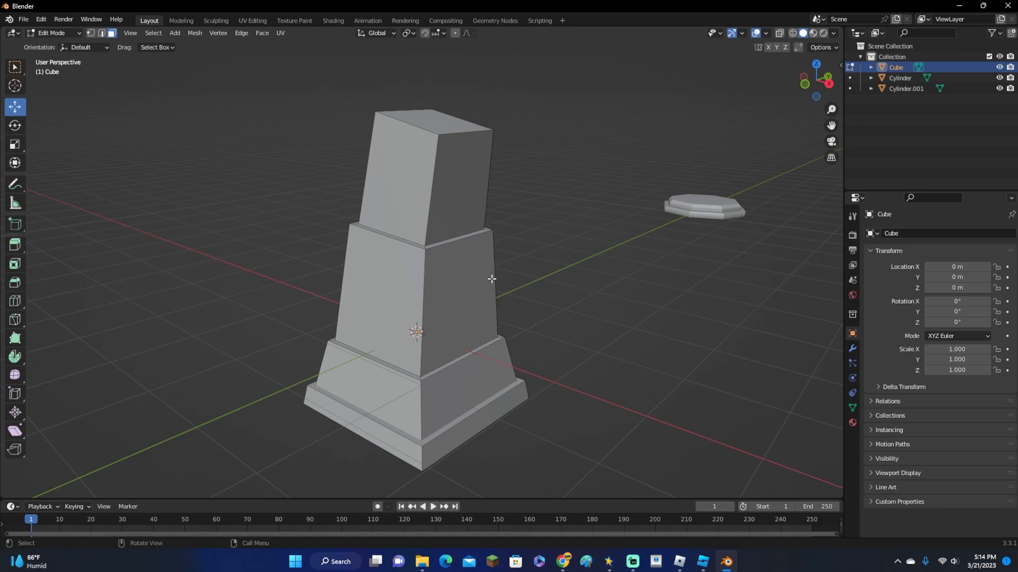
{"action": "mouse_move", "coordinate": [577, 236]}
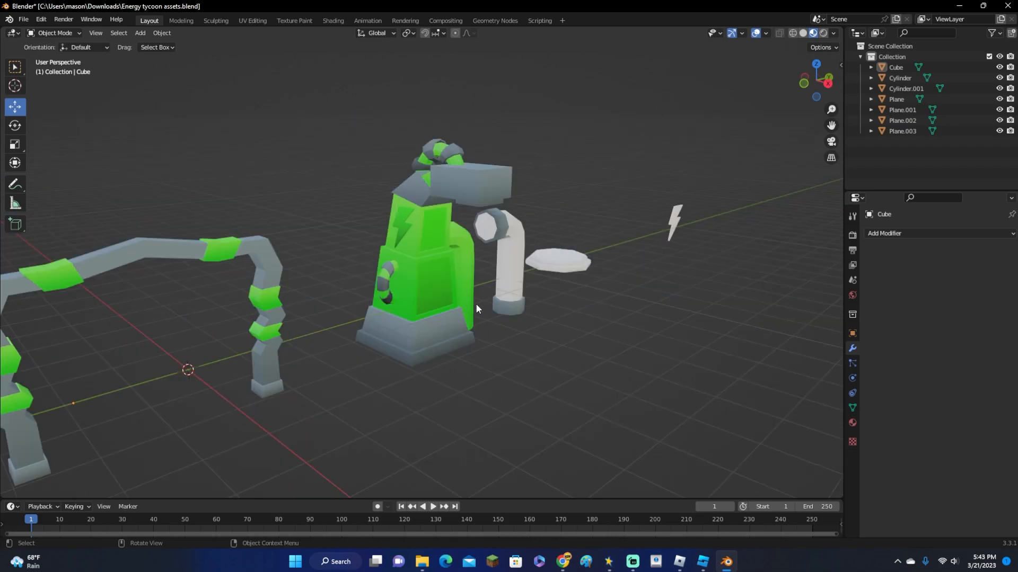
{"action": "mouse_move", "coordinate": [499, 371]}
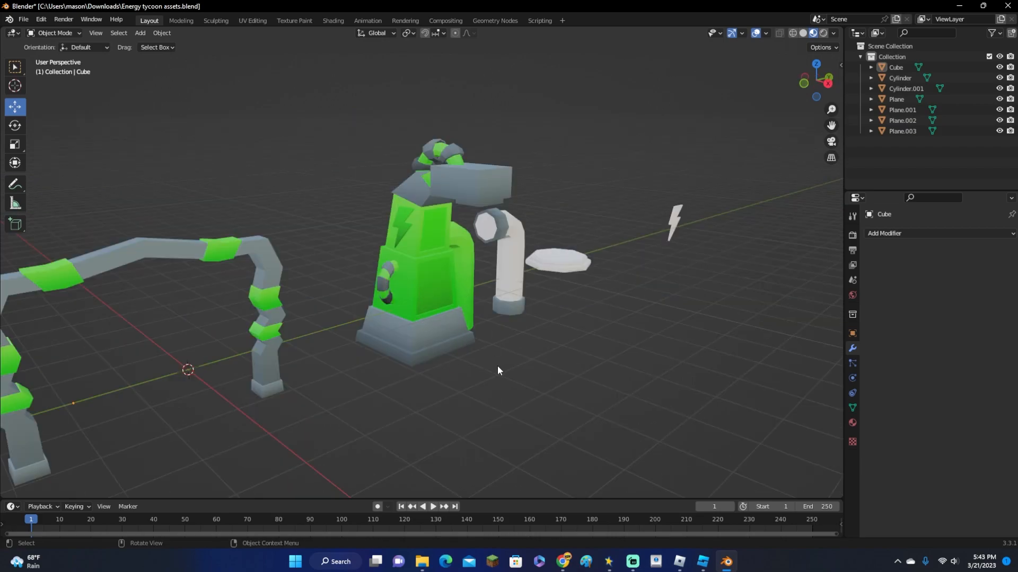
{"action": "mouse_move", "coordinate": [696, 339]}
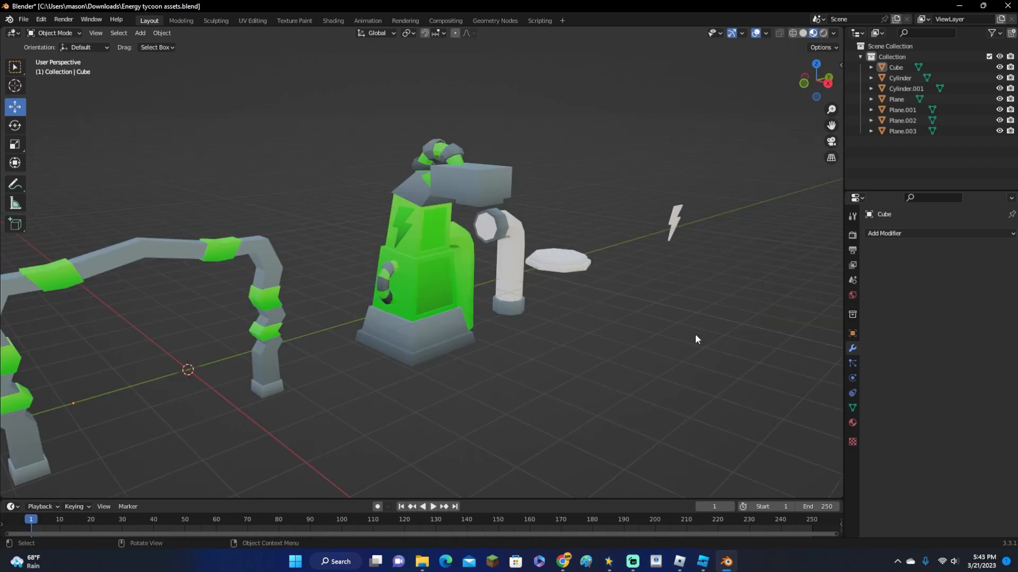
{"action": "mouse_move", "coordinate": [472, 310]}
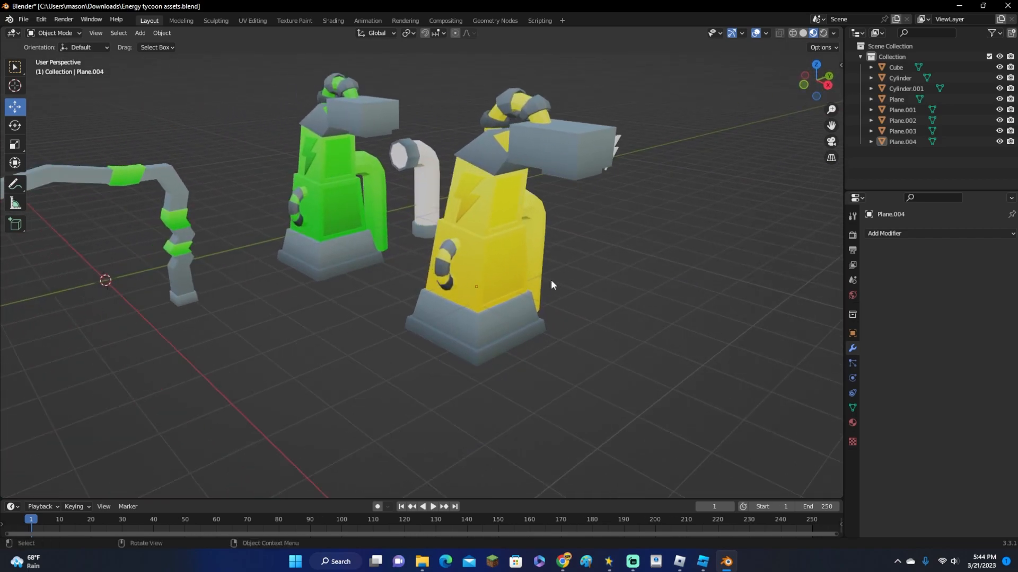
{"action": "mouse_move", "coordinate": [395, 270]}
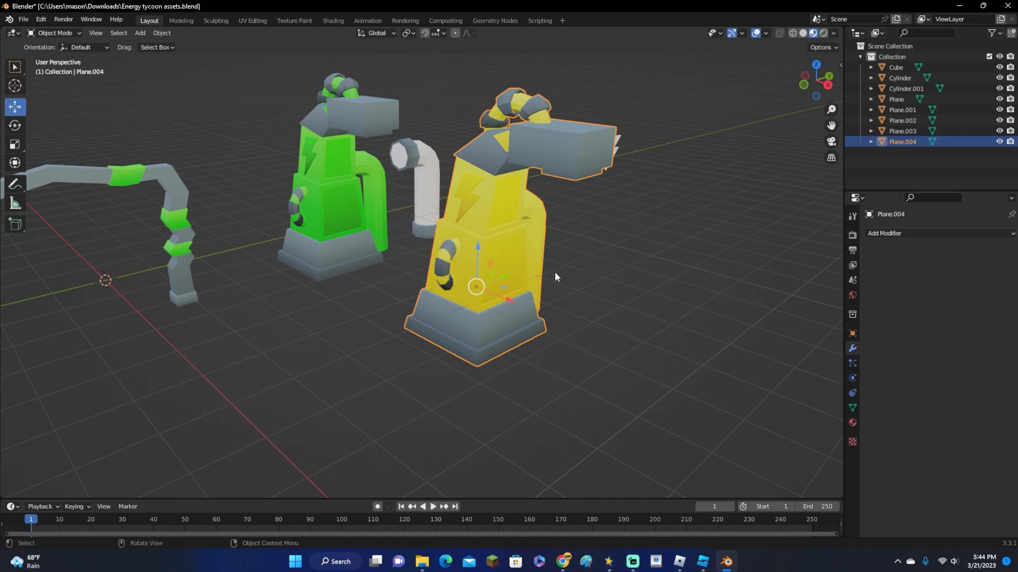
{"action": "mouse_move", "coordinate": [358, 197]}
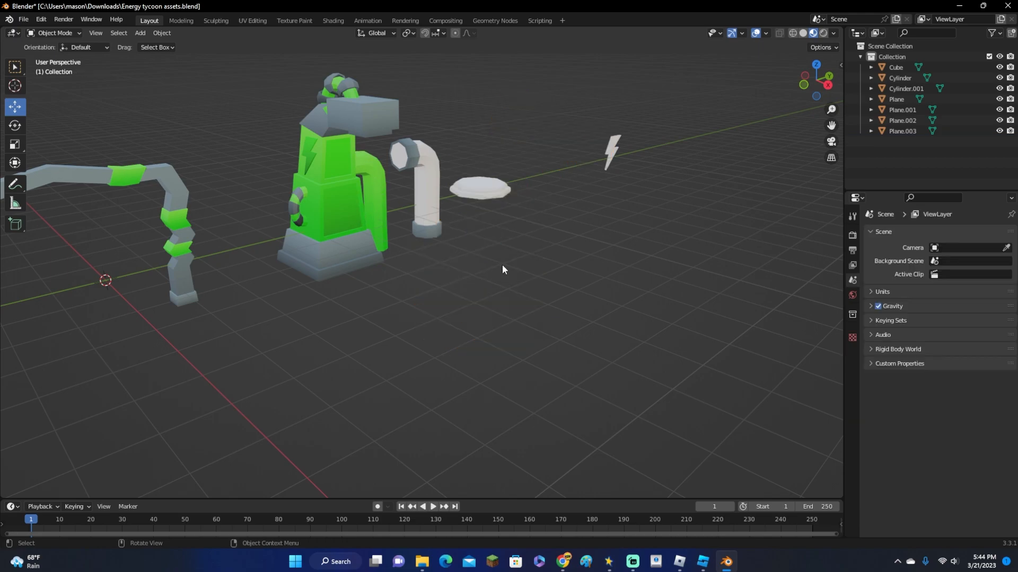
Import the Blender meshes and select the imported dropper mesh in the scene.
{"action": "left_click", "coordinate": [700, 562]}
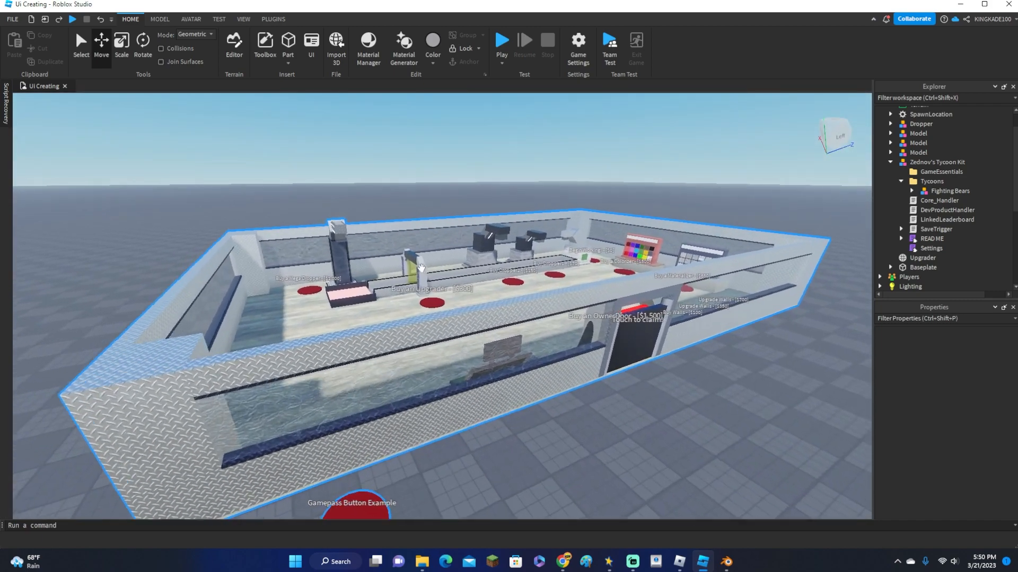
{"action": "left_click", "coordinate": [500, 37]}
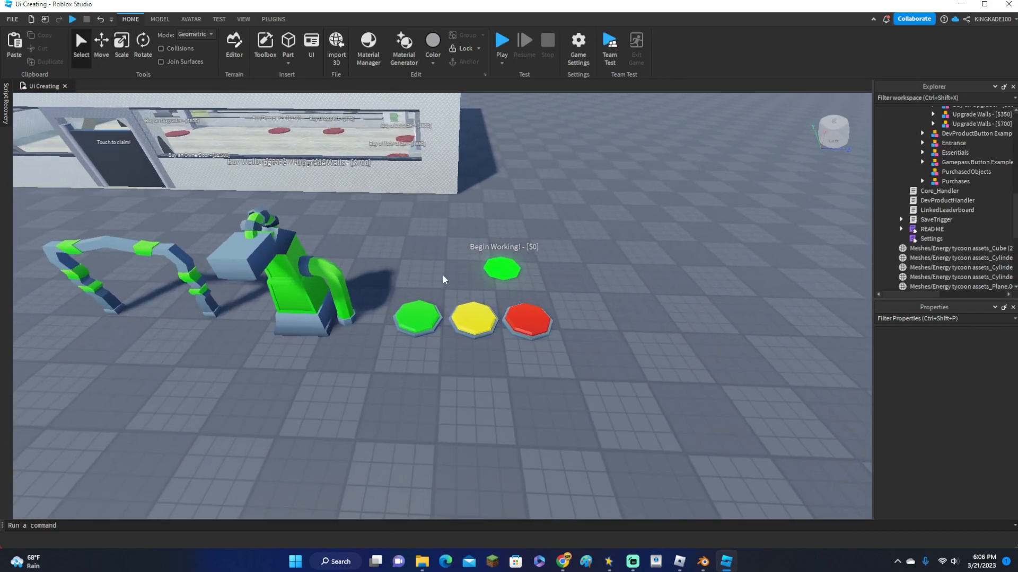
{"action": "left_click", "coordinate": [377, 285]}
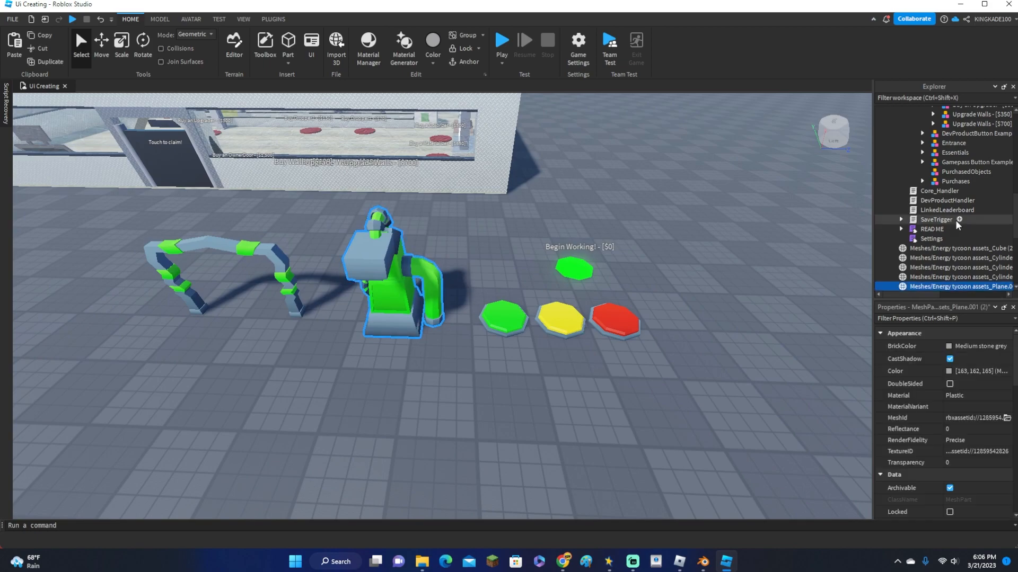
{"action": "left_click", "coordinate": [502, 318]}
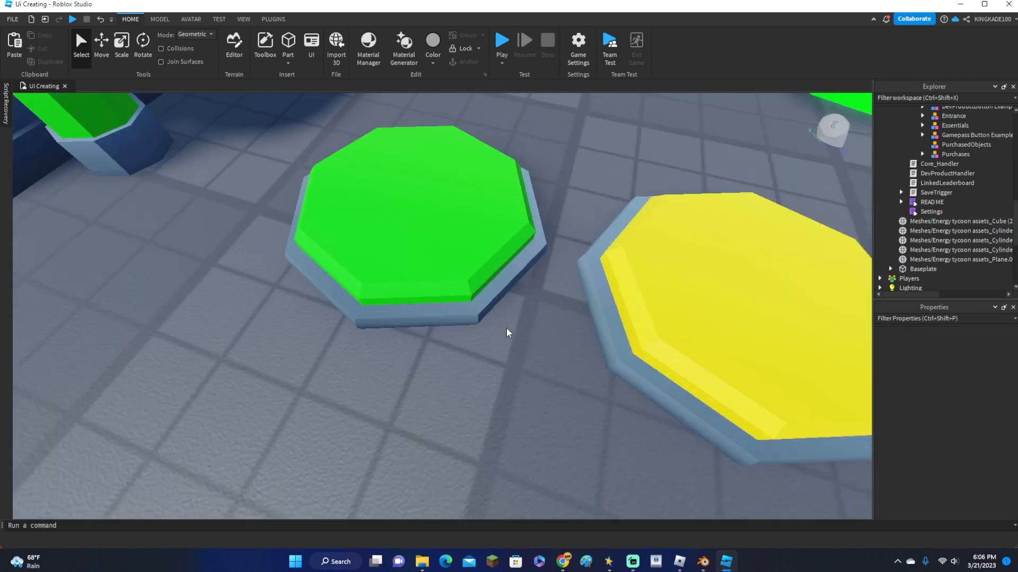
Move the octagon MeshPart into the Begin Working! button model and rename it Head.
{"action": "left_click", "coordinate": [501, 40]}
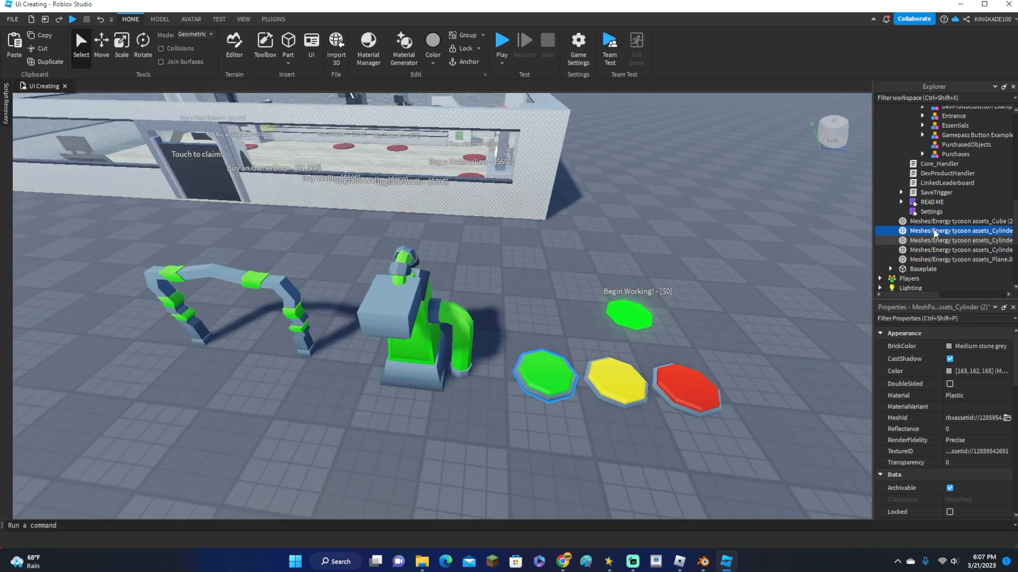
{"action": "left_click", "coordinate": [960, 230]}
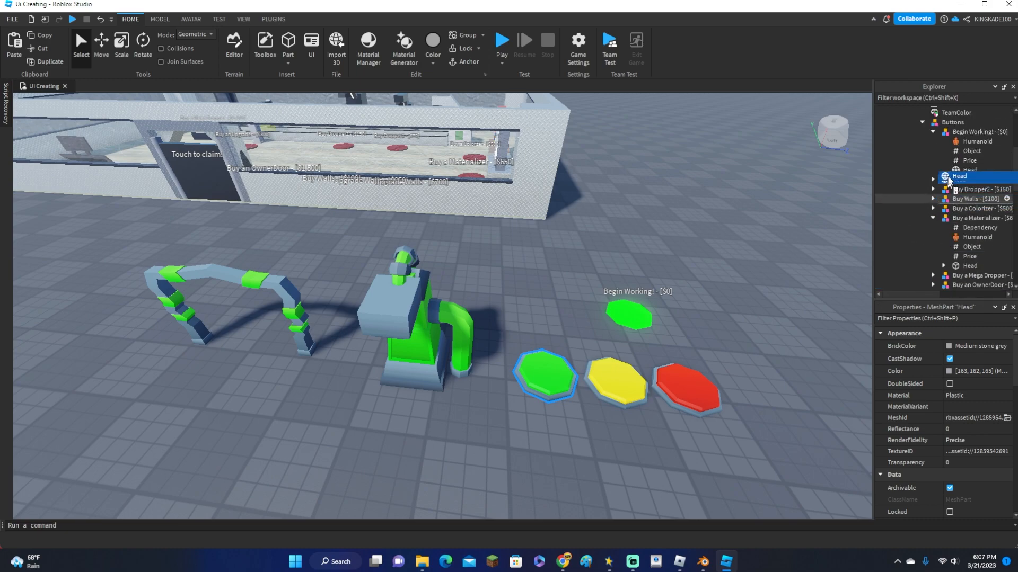
{"action": "left_click", "coordinate": [969, 169]}
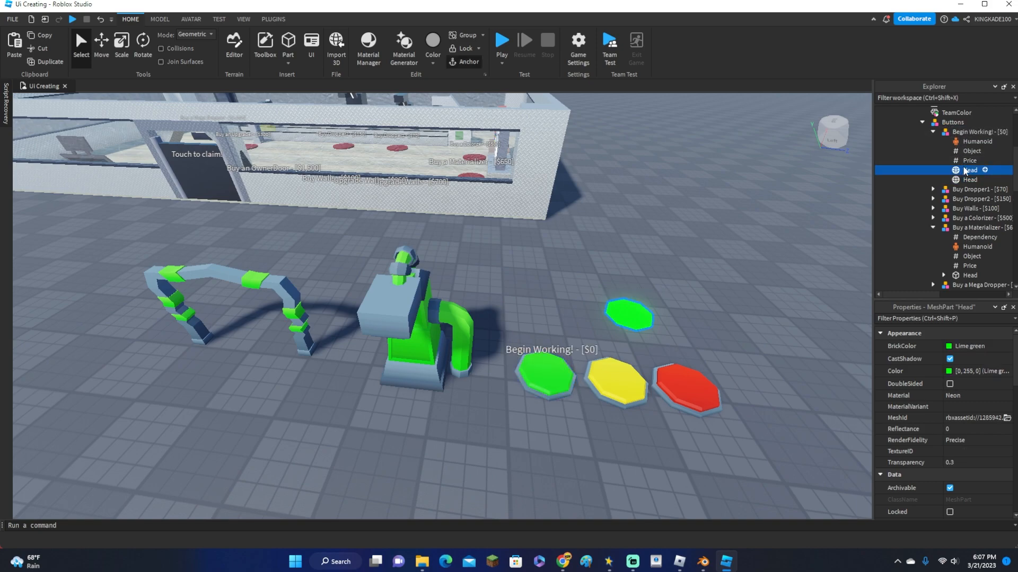
{"action": "left_click", "coordinate": [544, 376]}
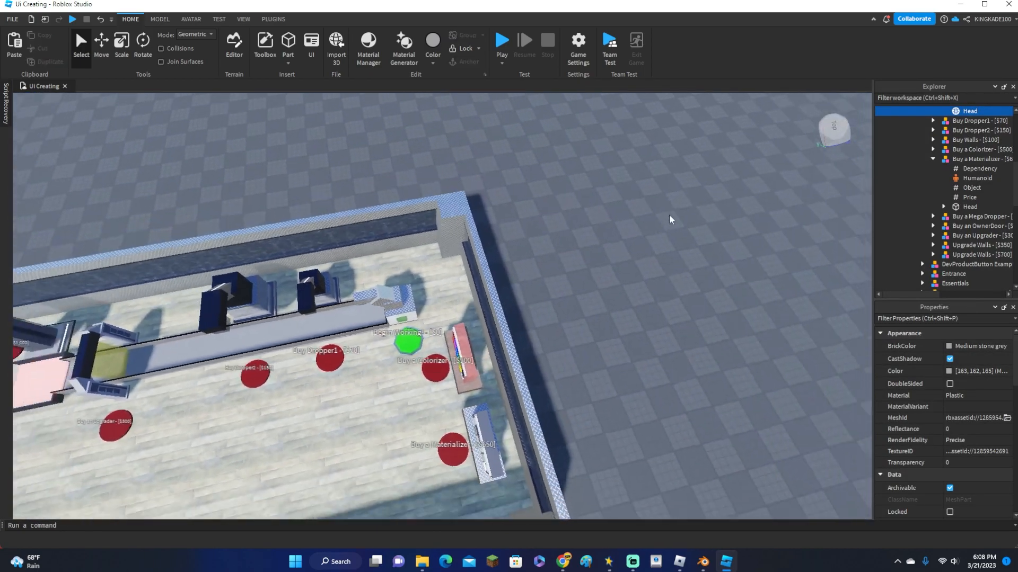
Copy the green octagon Head into the other button models under Buttons.
{"action": "left_click", "coordinate": [502, 41]}
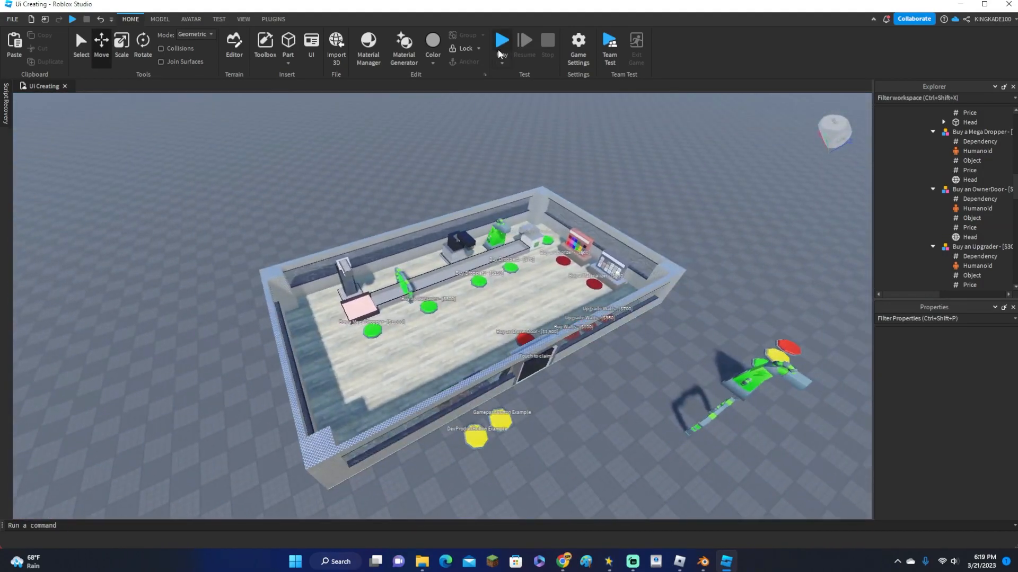
Recolor the walls lime green, add window frame parts and set the button heads blue.
{"action": "left_click", "coordinate": [501, 40]}
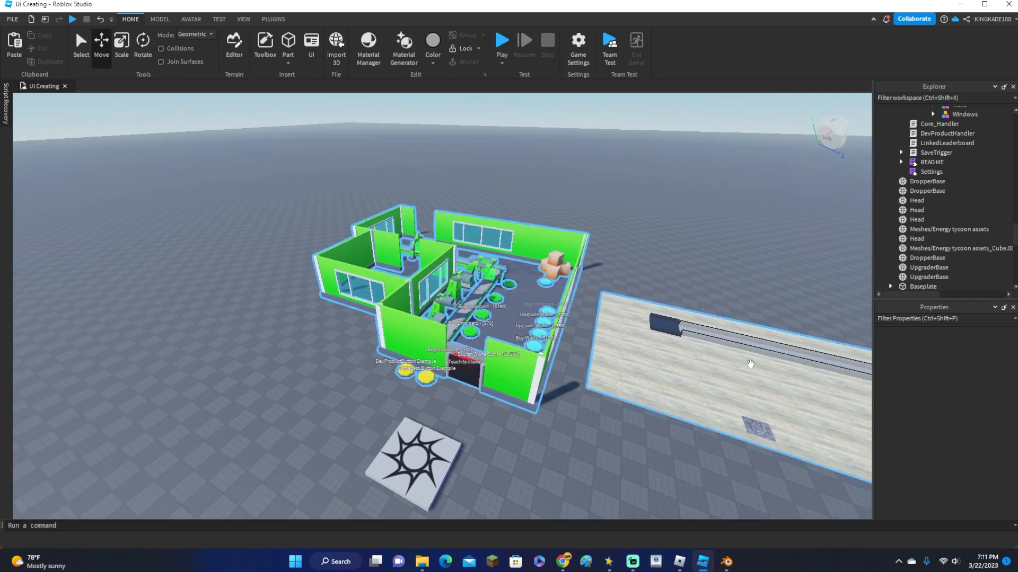
{"action": "left_click", "coordinate": [725, 562]}
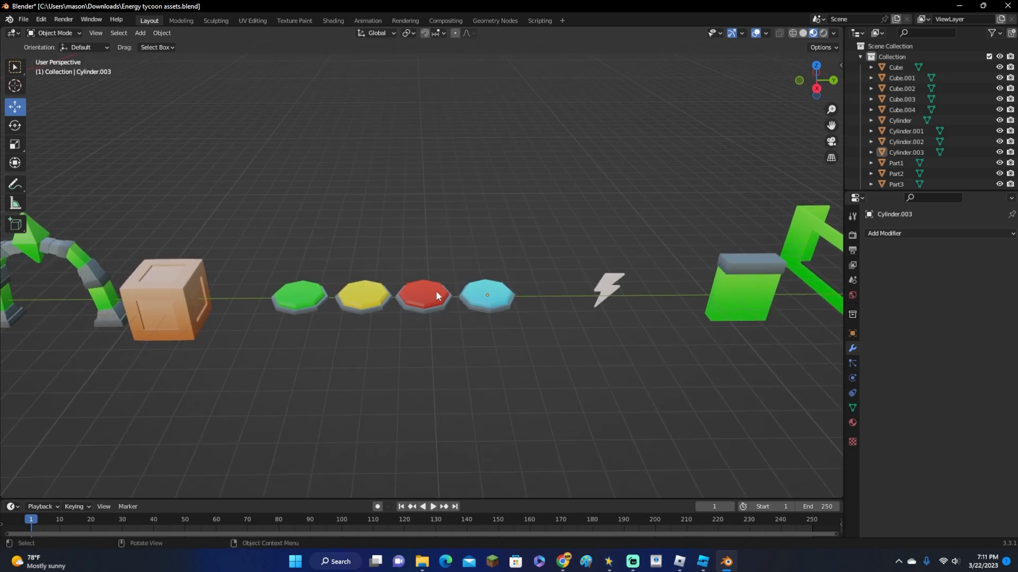
{"action": "mouse_move", "coordinate": [446, 294]}
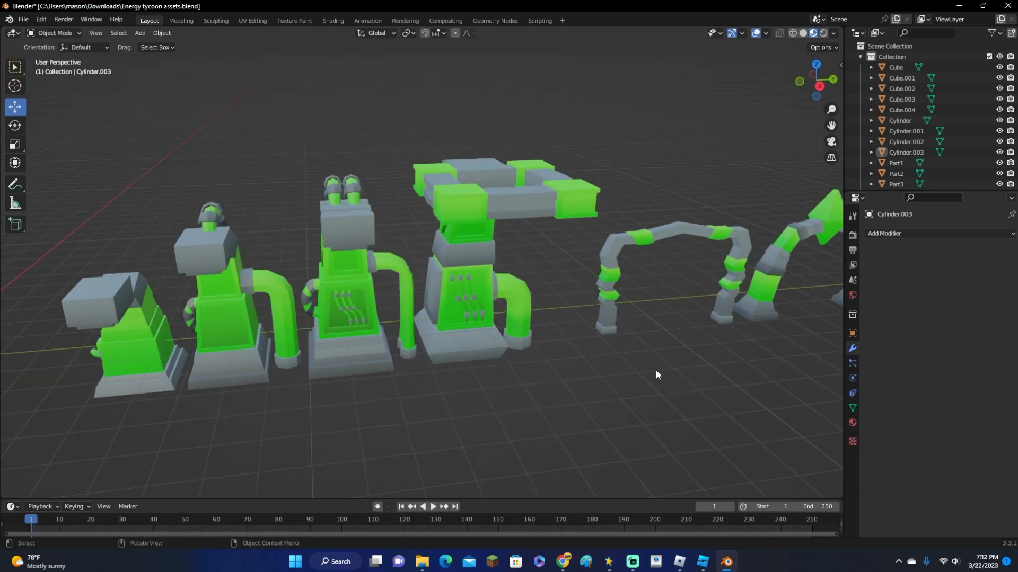
{"action": "left_click", "coordinate": [701, 562]}
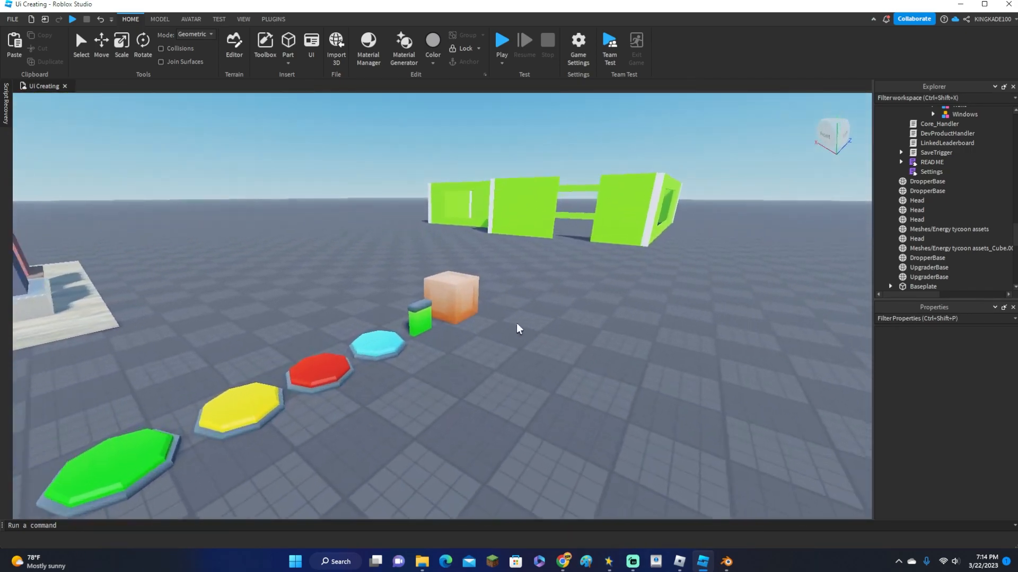
Move the wall model into line and scale the window part to fit its opening.
{"action": "left_click", "coordinate": [501, 39]}
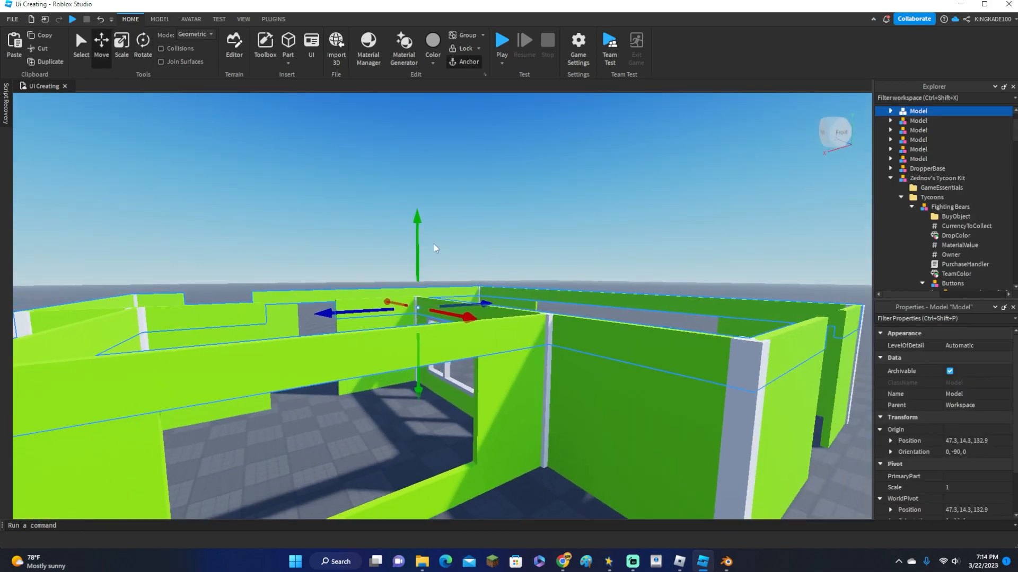
{"action": "mouse_move", "coordinate": [559, 222]}
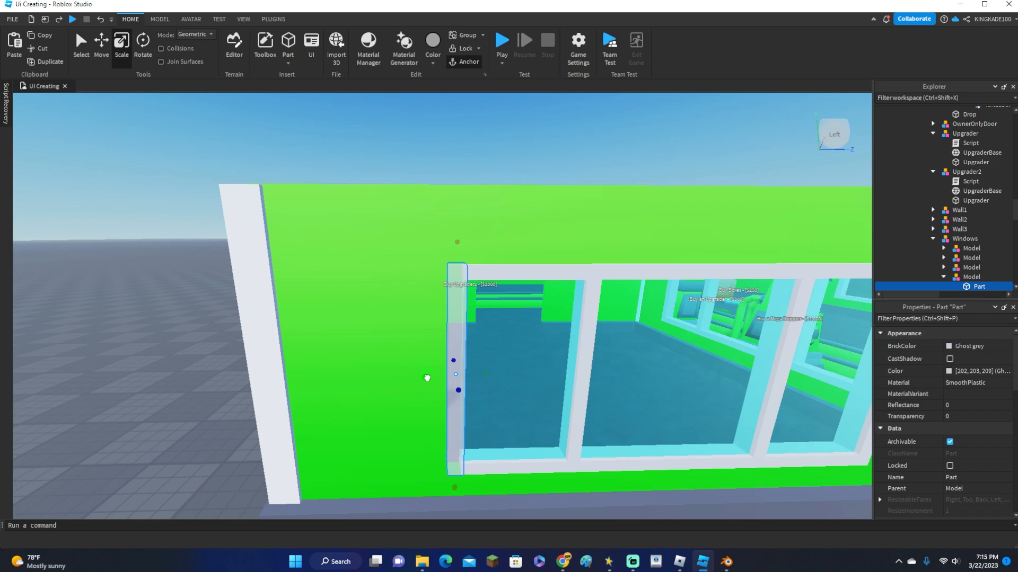
Start a play test and walk the avatar into the green building by the dropper line.
{"action": "left_click", "coordinate": [501, 40]}
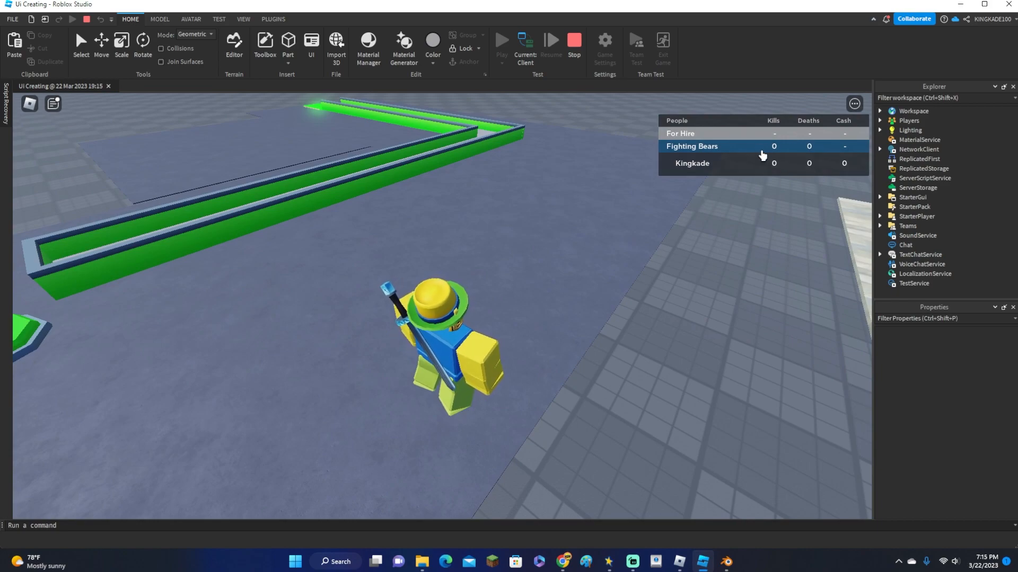
{"action": "mouse_move", "coordinate": [806, 140]}
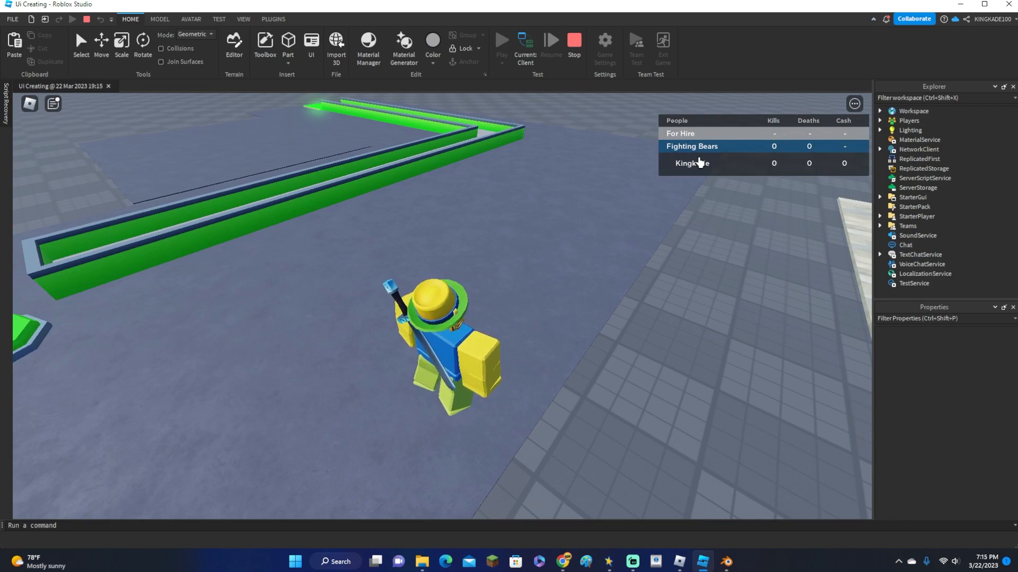
{"action": "mouse_move", "coordinate": [695, 149]}
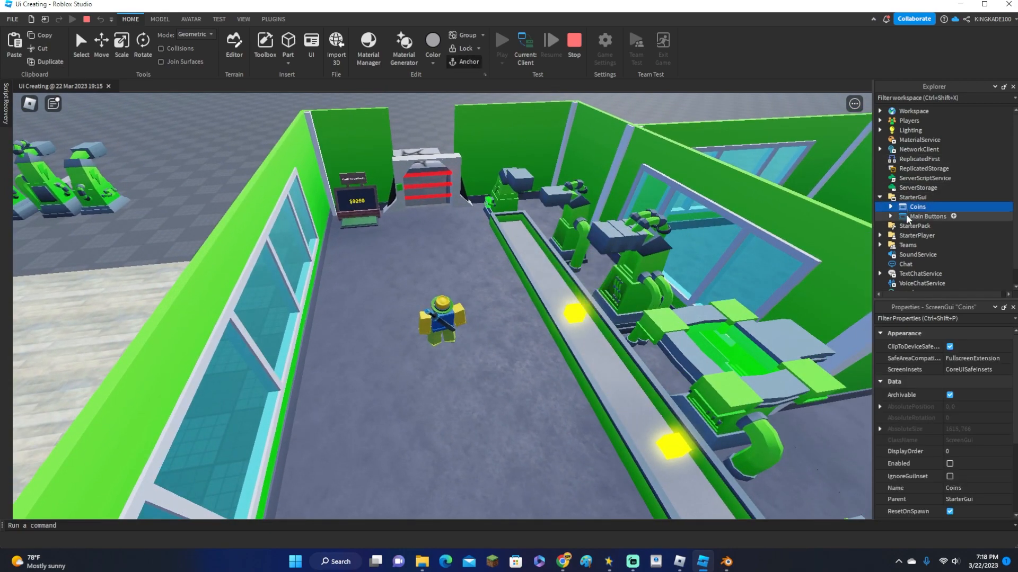
Stop the play test and enable the Coins ScreenGui to show the shop with five coin packs and 999,999 counter.
{"action": "left_click", "coordinate": [949, 463]}
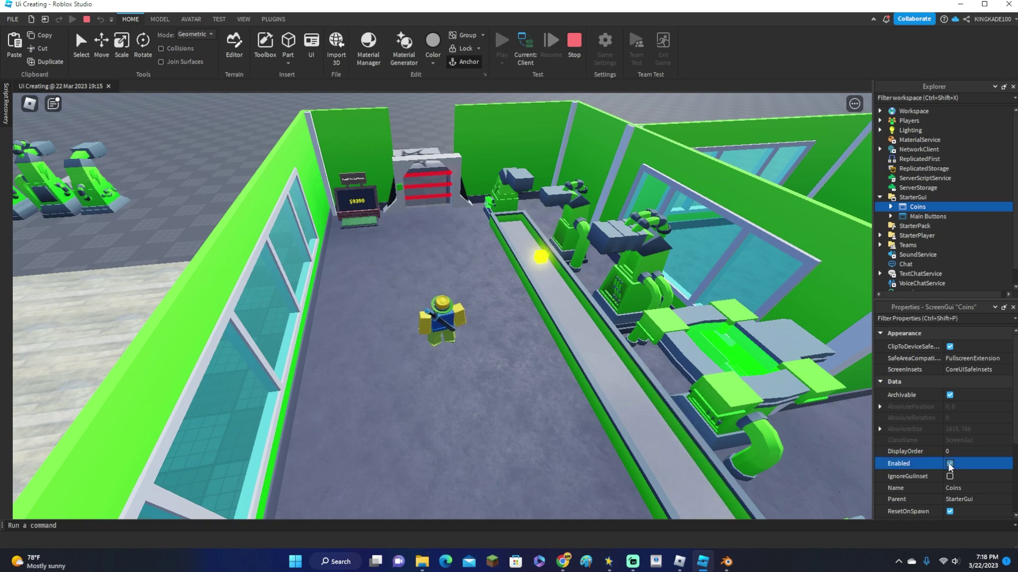
{"action": "left_click", "coordinate": [574, 43]}
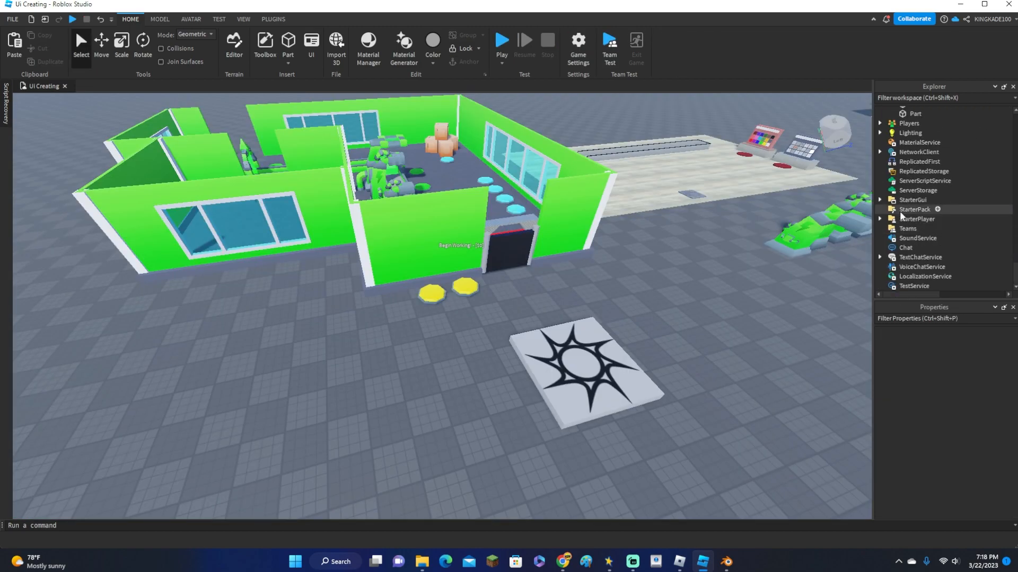
{"action": "left_click", "coordinate": [918, 209]}
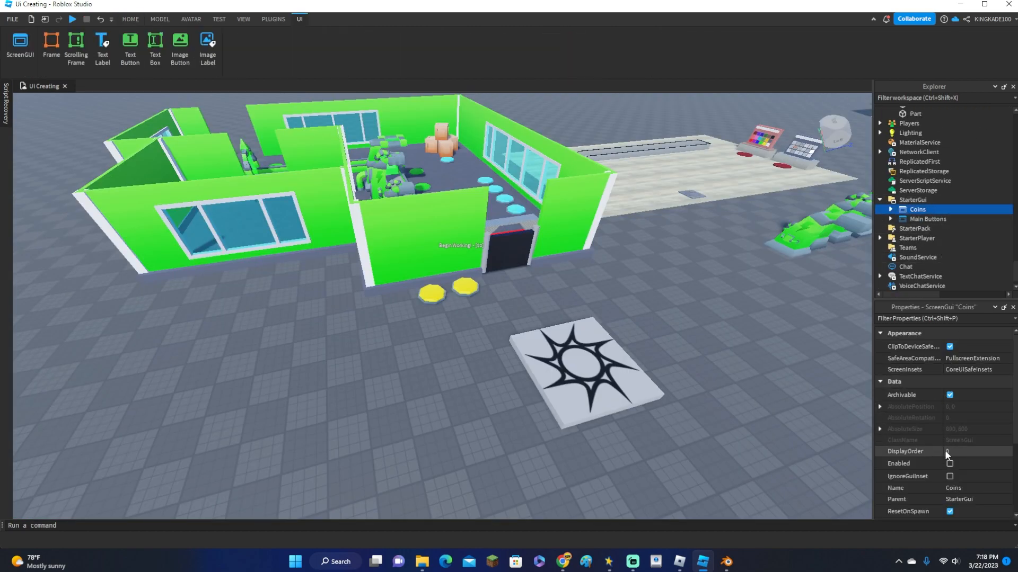
{"action": "left_click", "coordinate": [950, 463]}
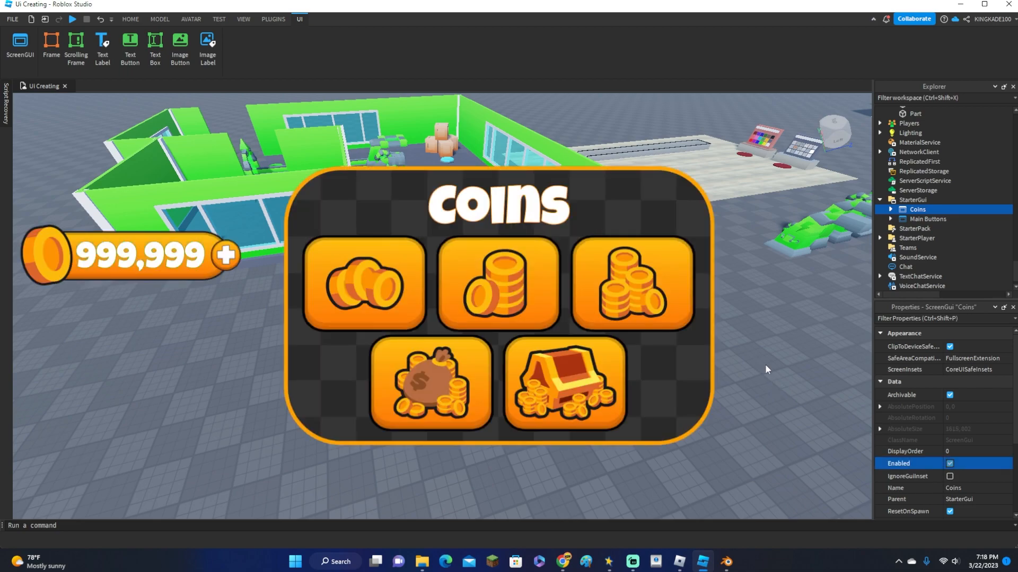
{"action": "left_click", "coordinate": [129, 19]}
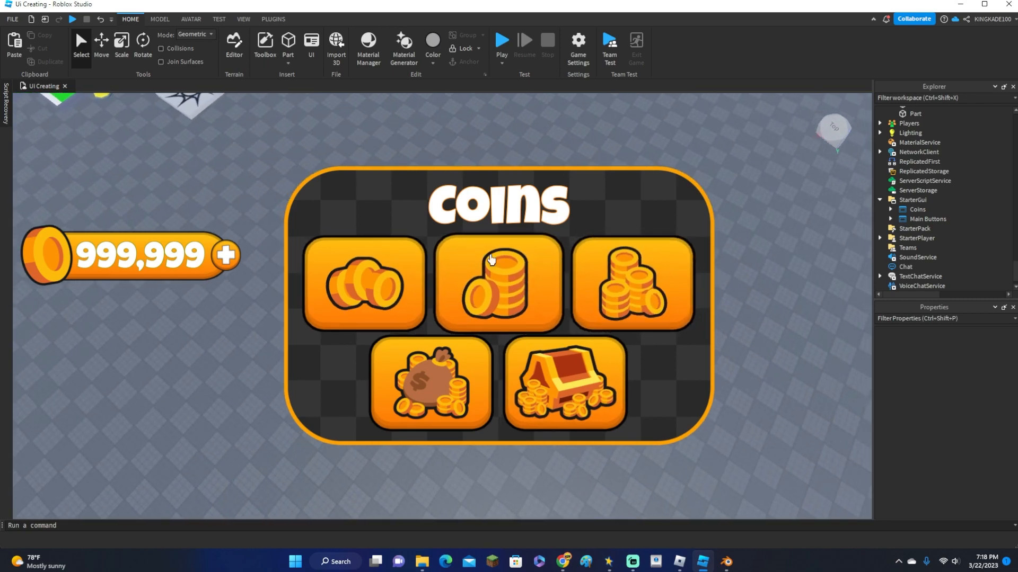
{"action": "mouse_move", "coordinate": [389, 337]}
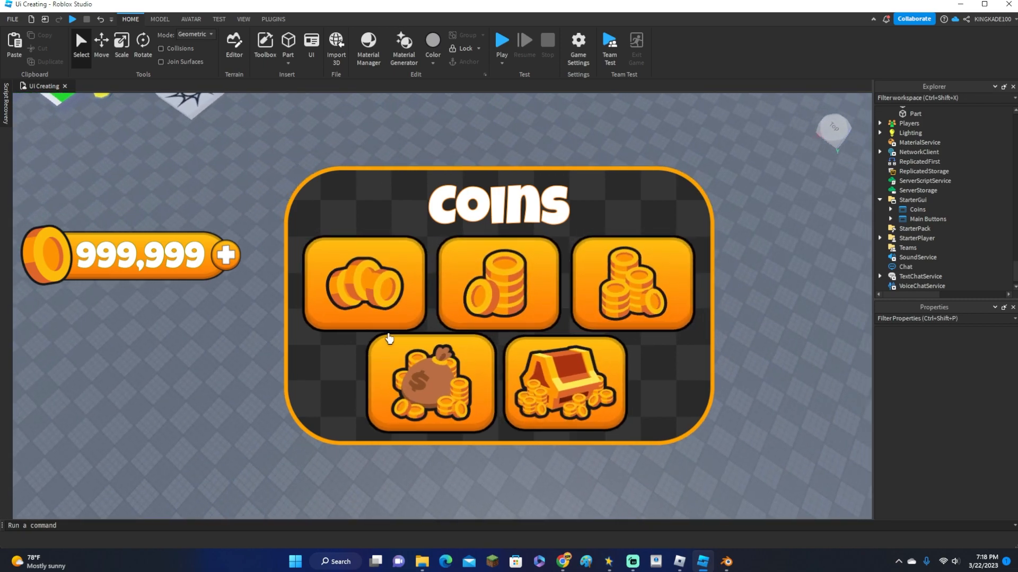
{"action": "mouse_move", "coordinate": [507, 395]}
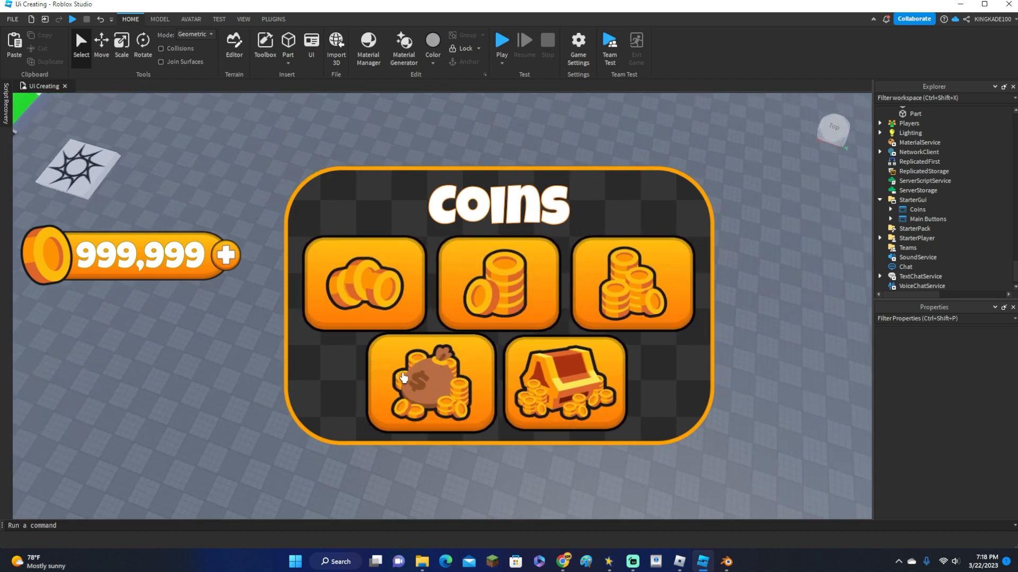
{"action": "mouse_move", "coordinate": [620, 296]}
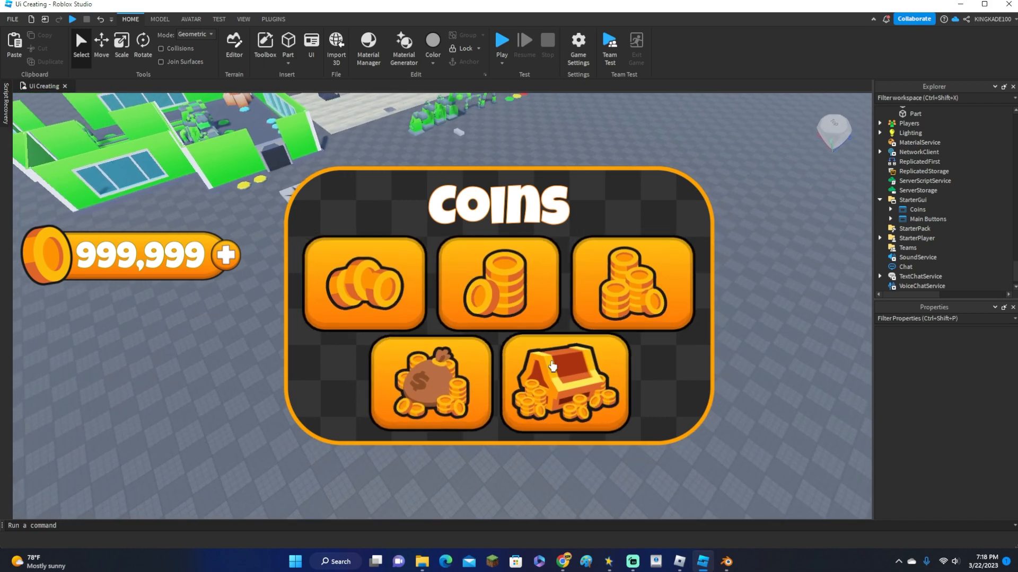
Disable the Coins ScreenGui again to hide the shop overlay and clear the selection.
{"action": "left_click", "coordinate": [928, 218]}
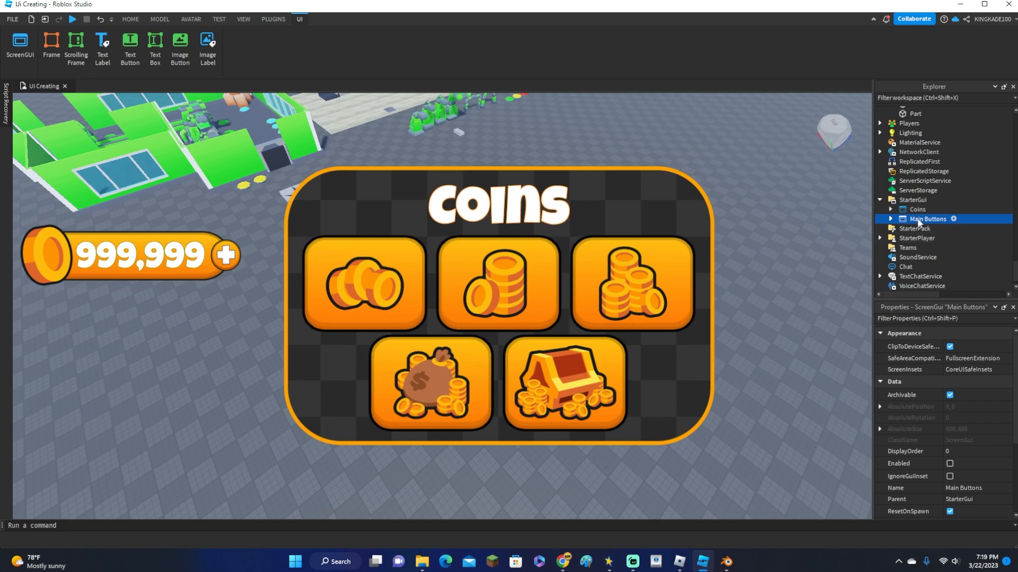
{"action": "left_click", "coordinate": [917, 209]}
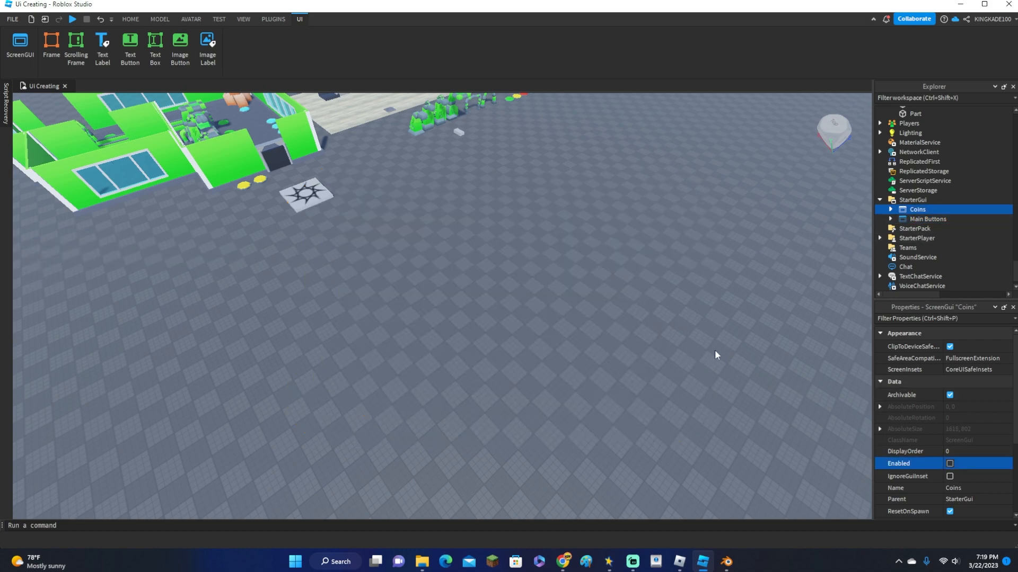
{"action": "left_click", "coordinate": [129, 19]}
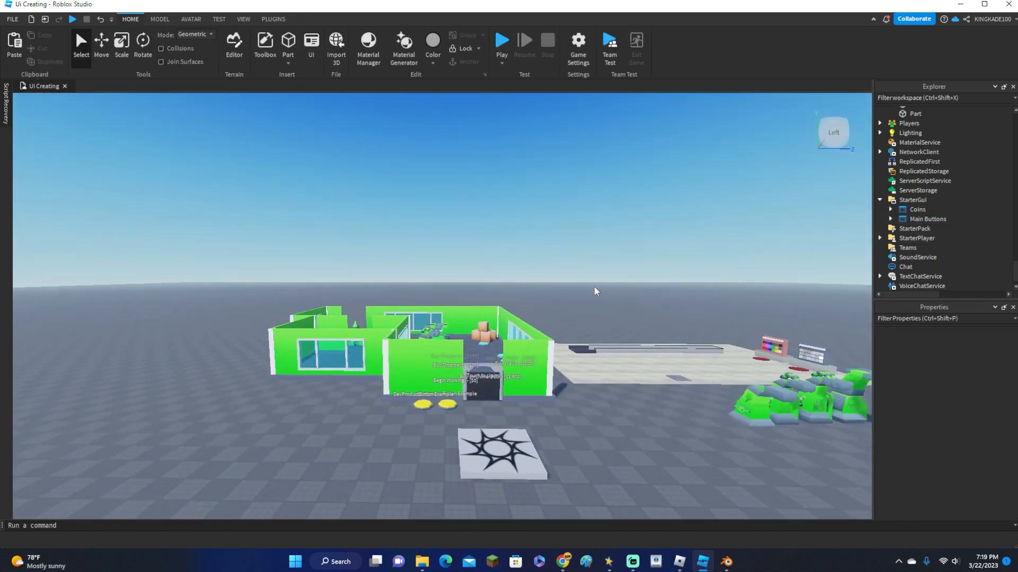